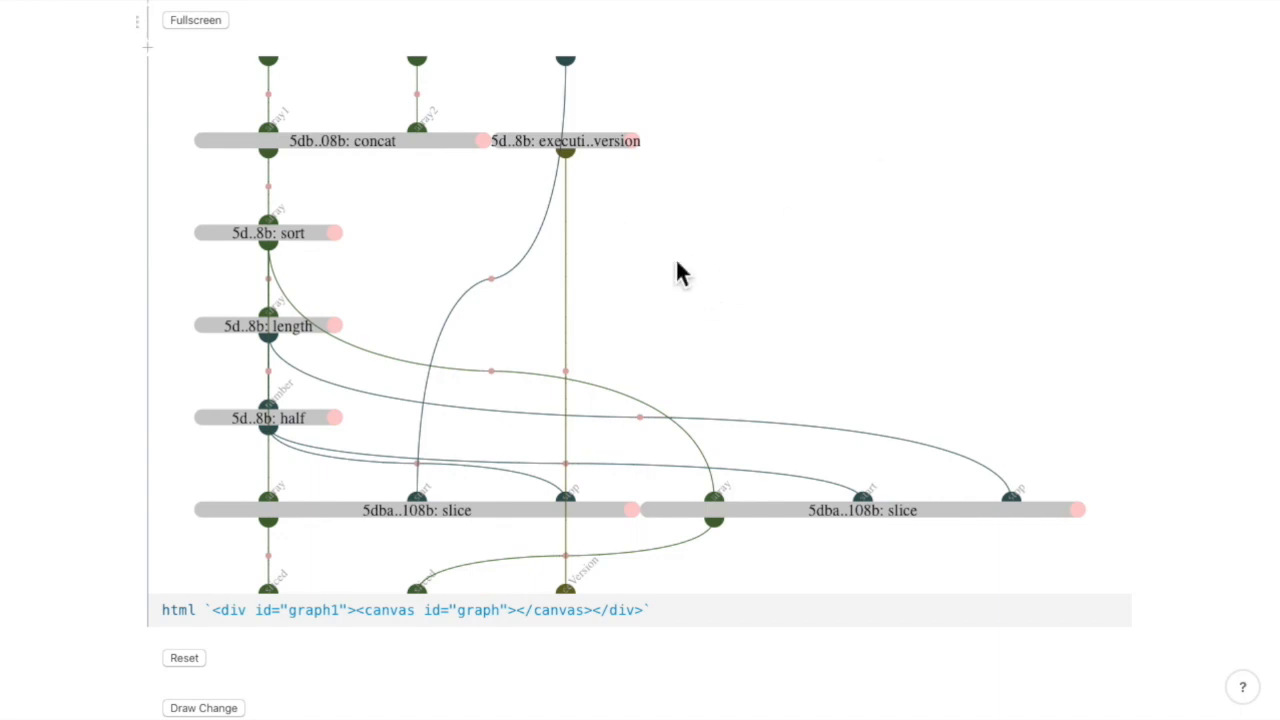
mouse_move(420, 160)
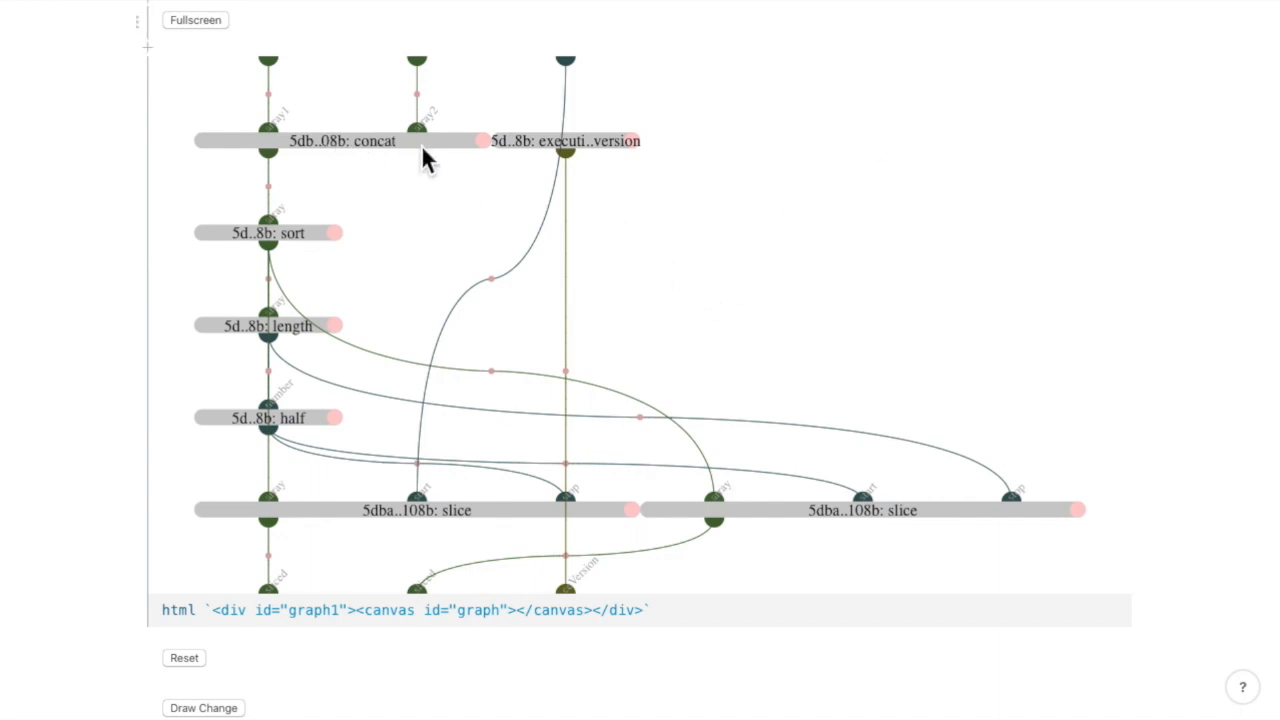
mouse_move(308, 388)
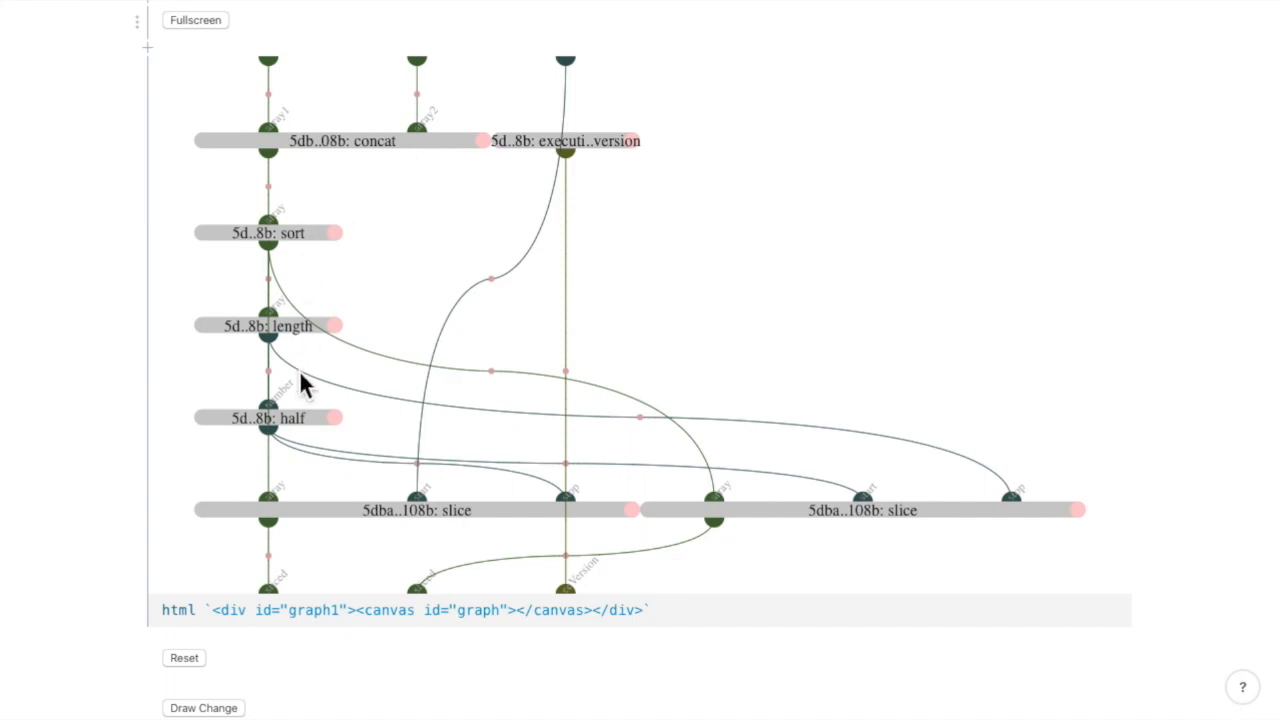
mouse_move(776, 524)
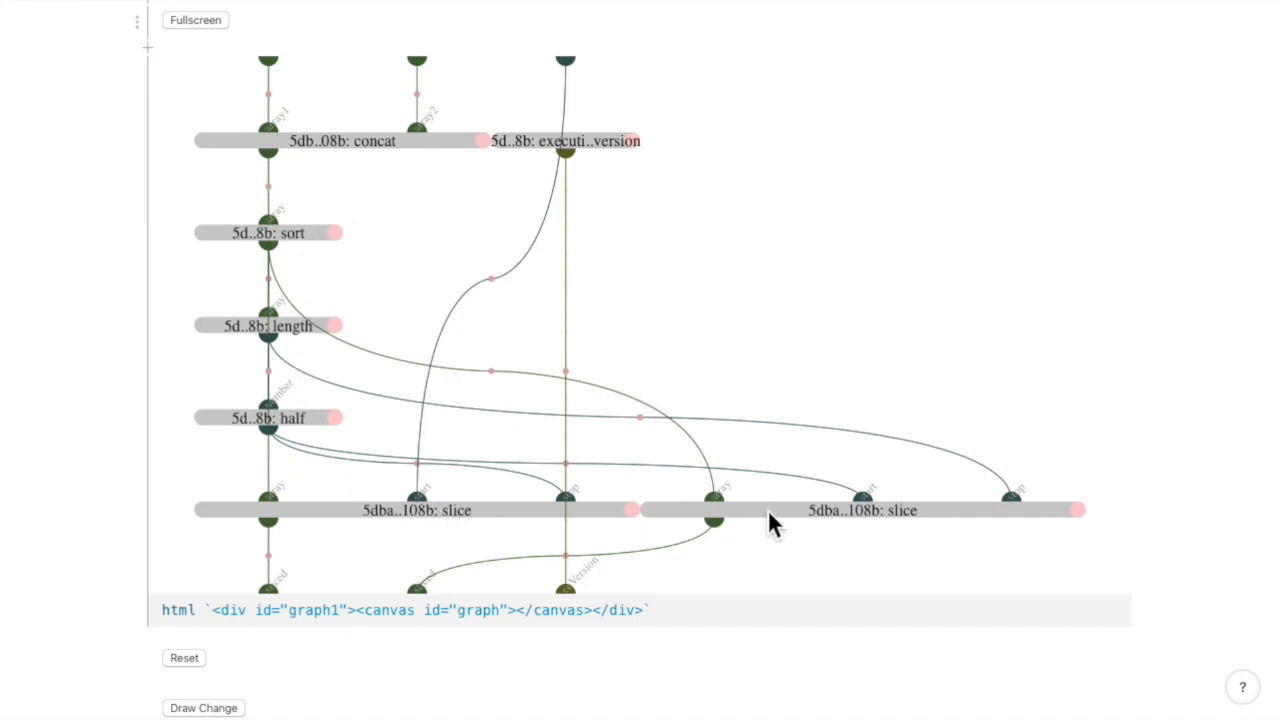
mouse_move(630, 168)
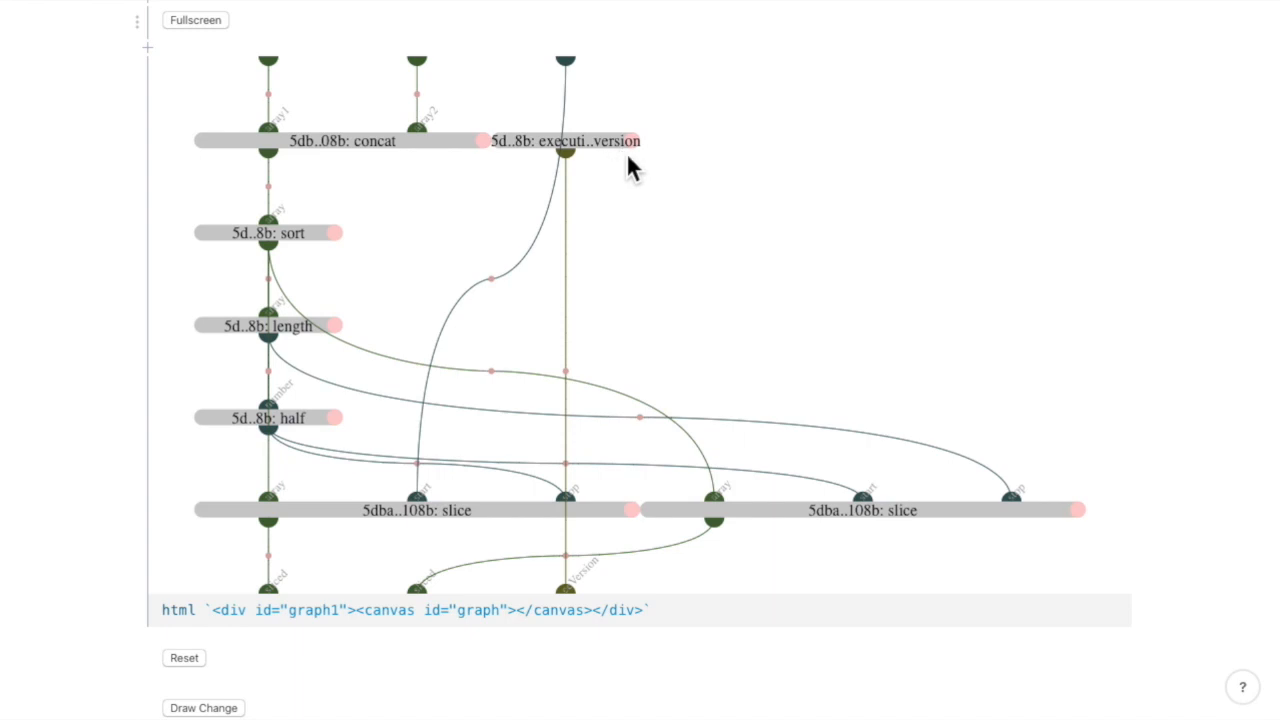
Select the exported graph JSON string in the JSON.stringify cell output for copying
scroll("down", 3)
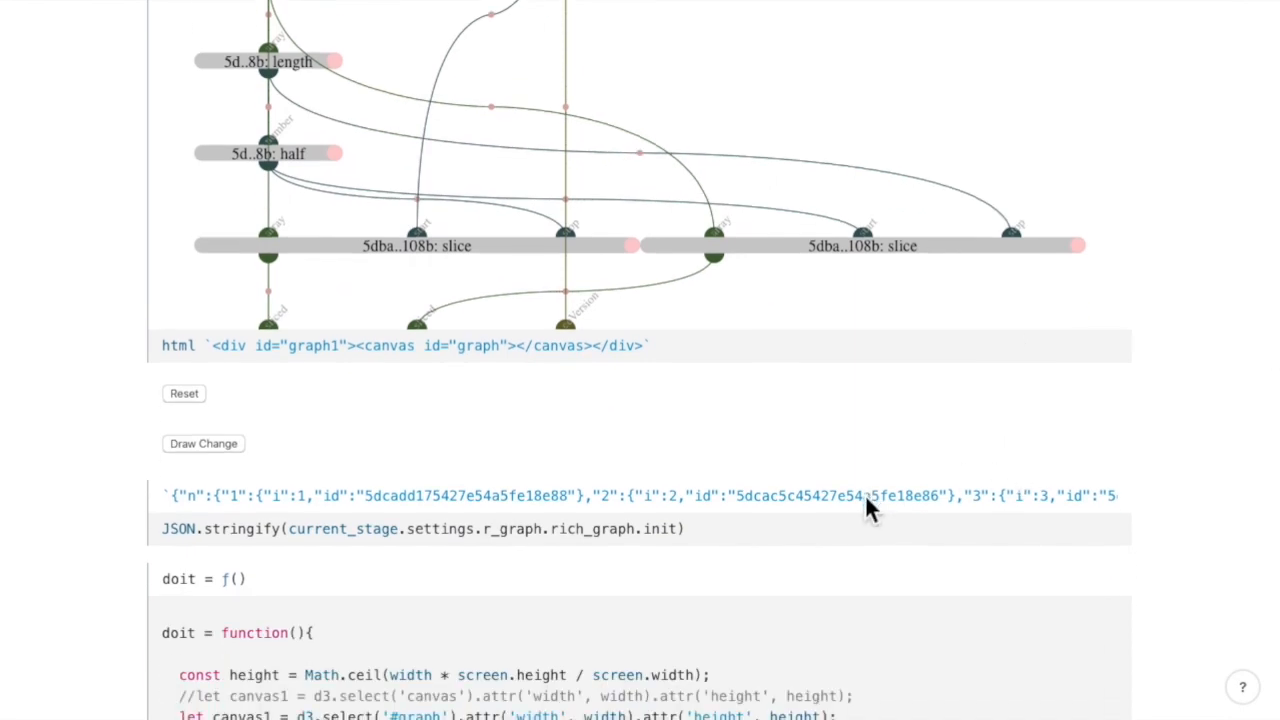
mouse_move(1118, 530)
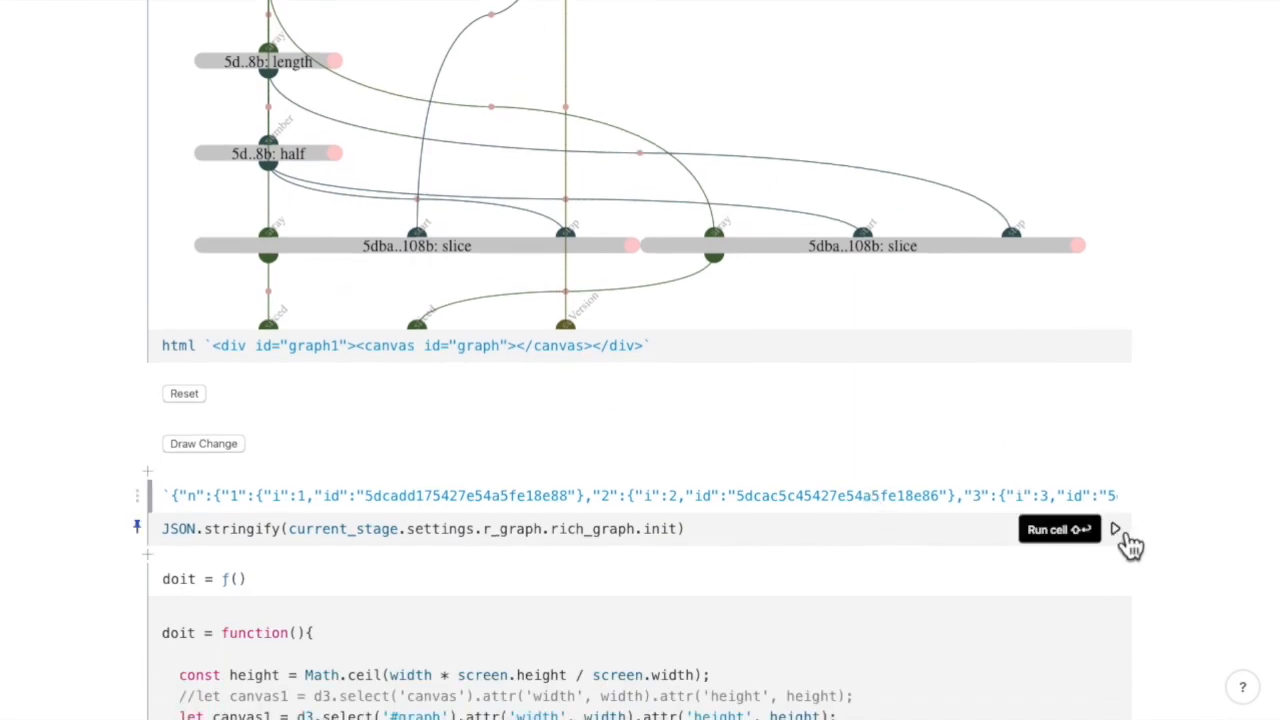
triple_click(640, 496)
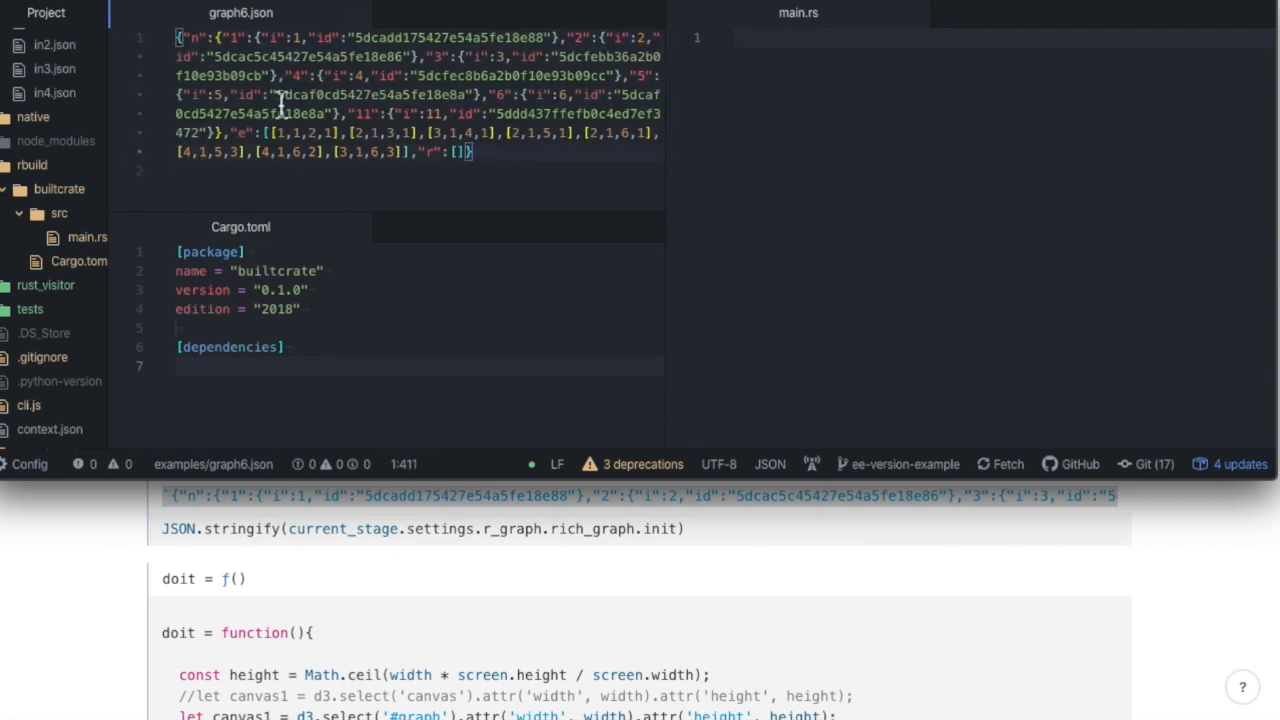
Open rbuild/builtcrate/Cargo.toml from the project tree
left_click(88, 236)
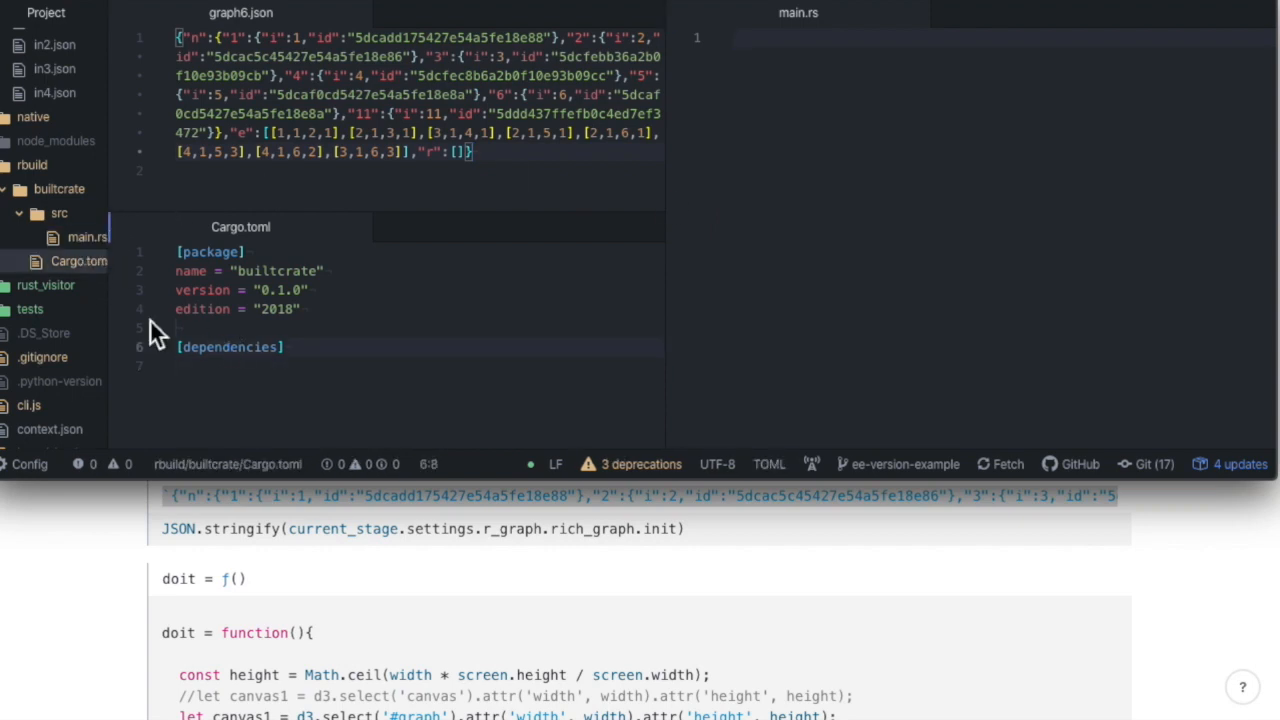
left_click(78, 260)
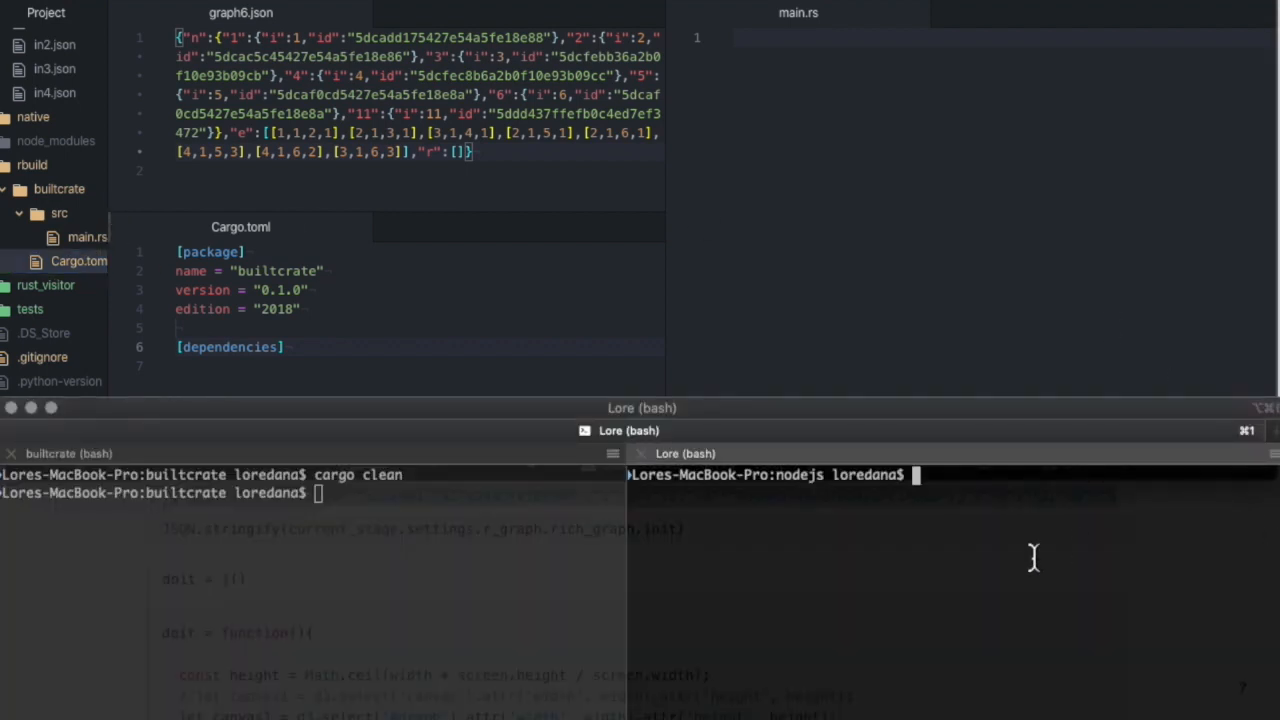
Run node pipecline --gfile examples/graph6.json --build-source --lang rust
type("node pipecline --gfile examples/graph6.json")
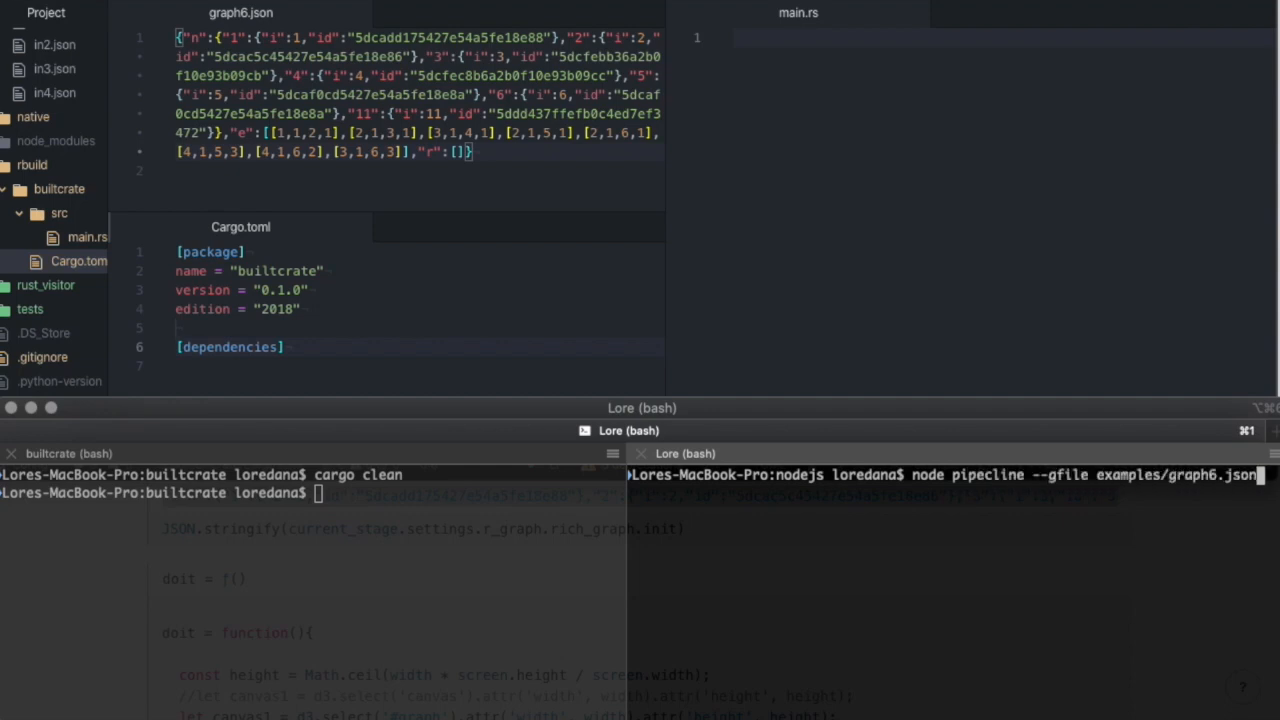
type("--build-source --lang rust")
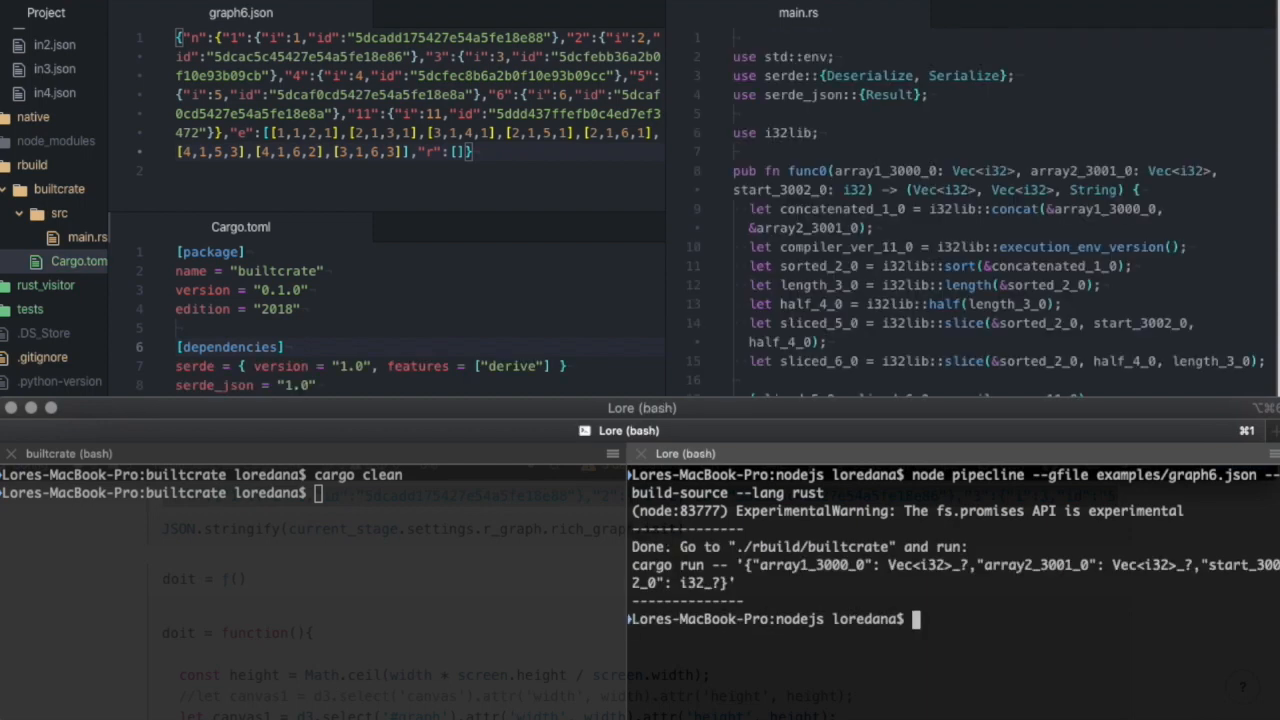
mouse_move(1090, 414)
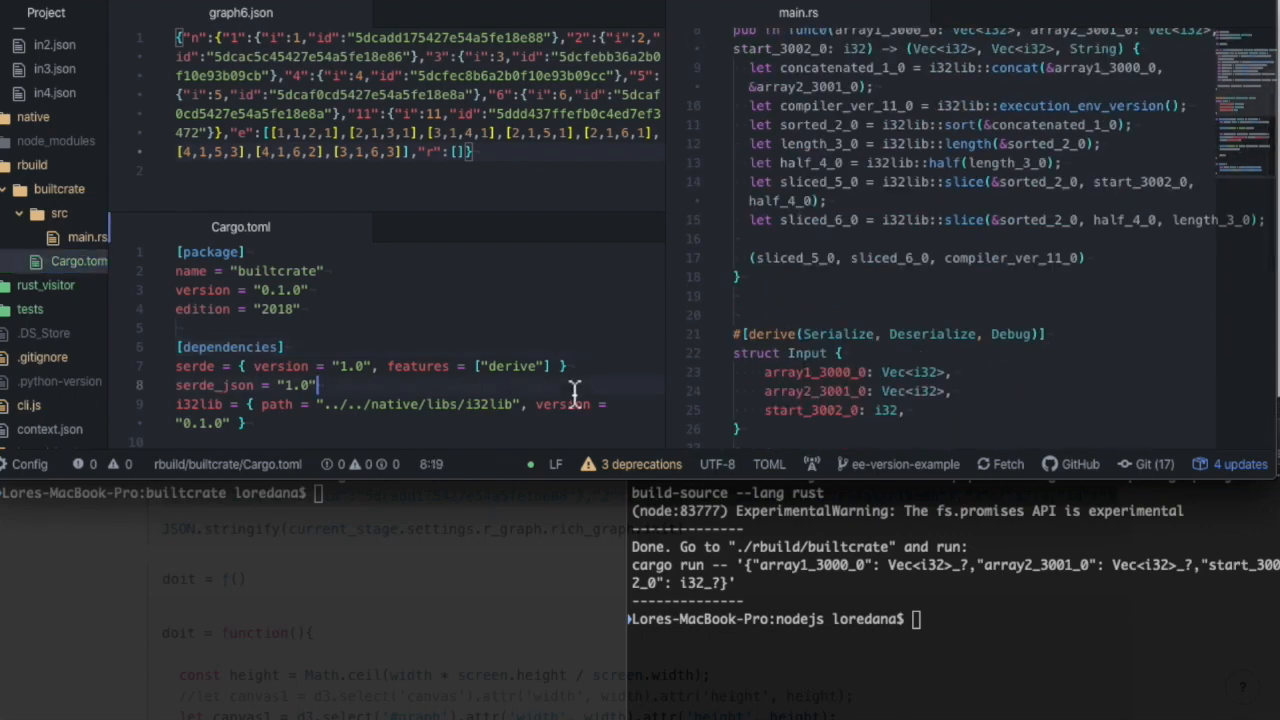
mouse_move(490, 430)
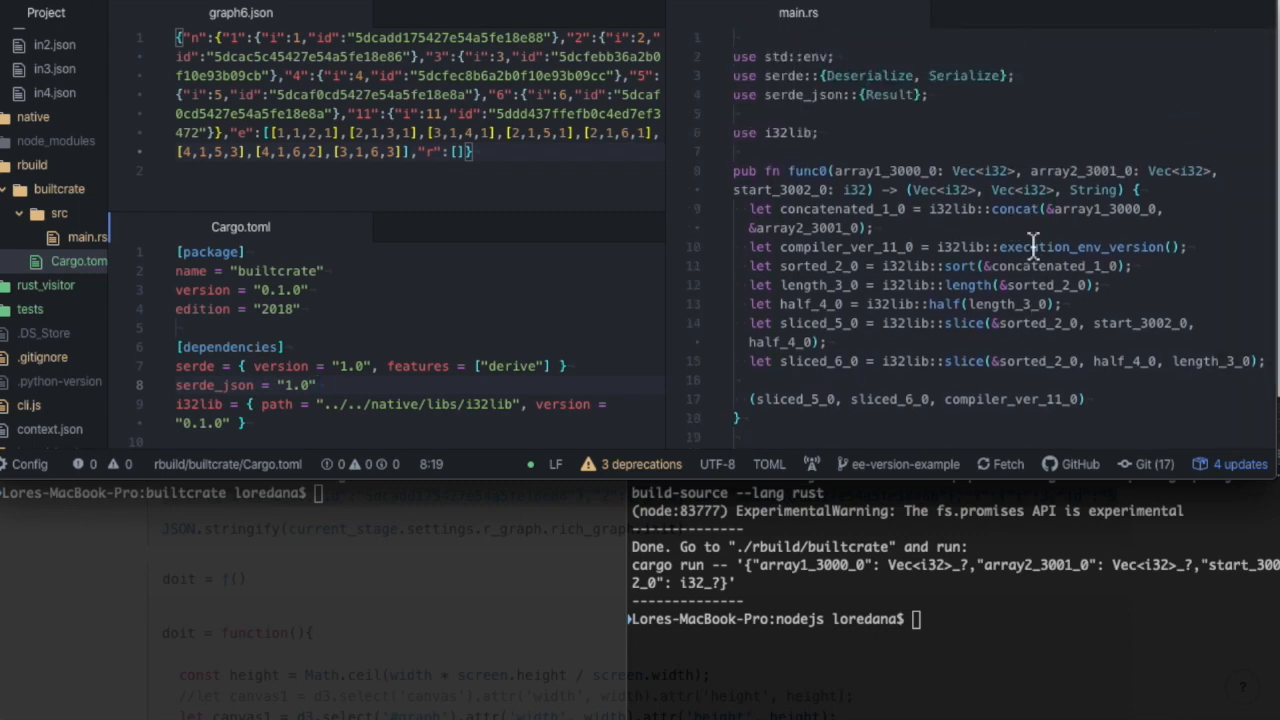
double_click(1080, 248)
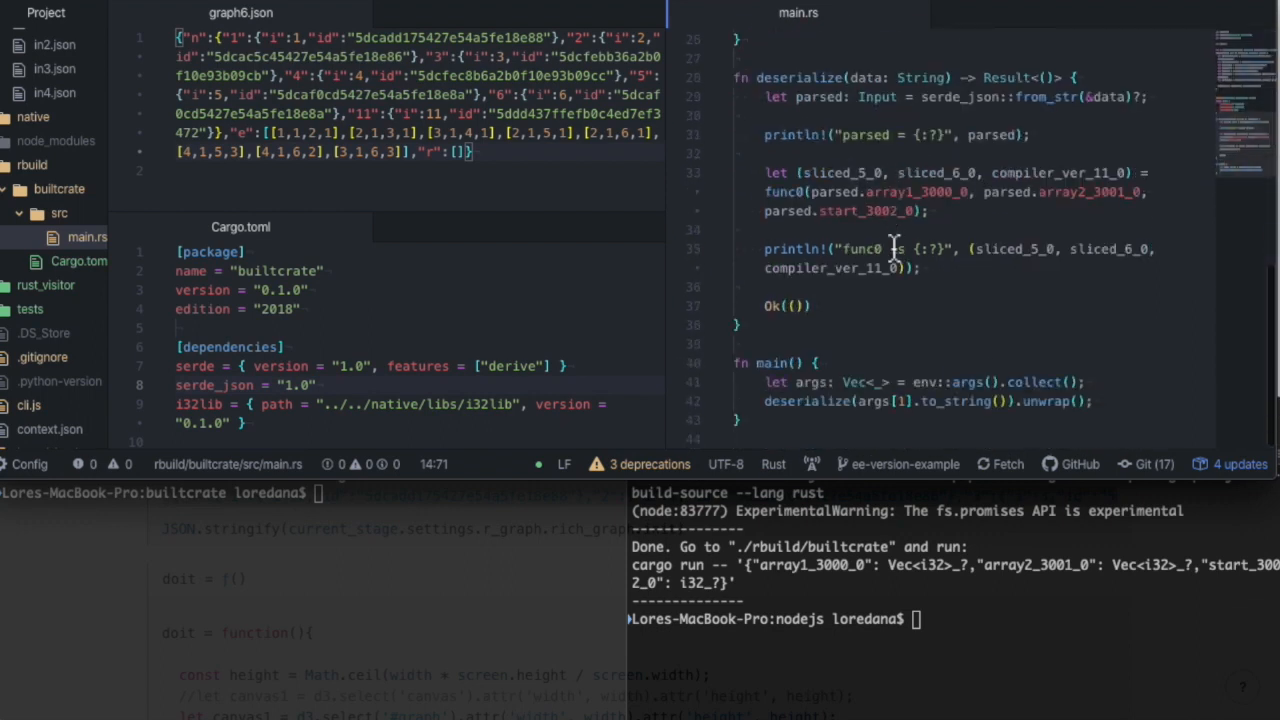
mouse_move(866, 292)
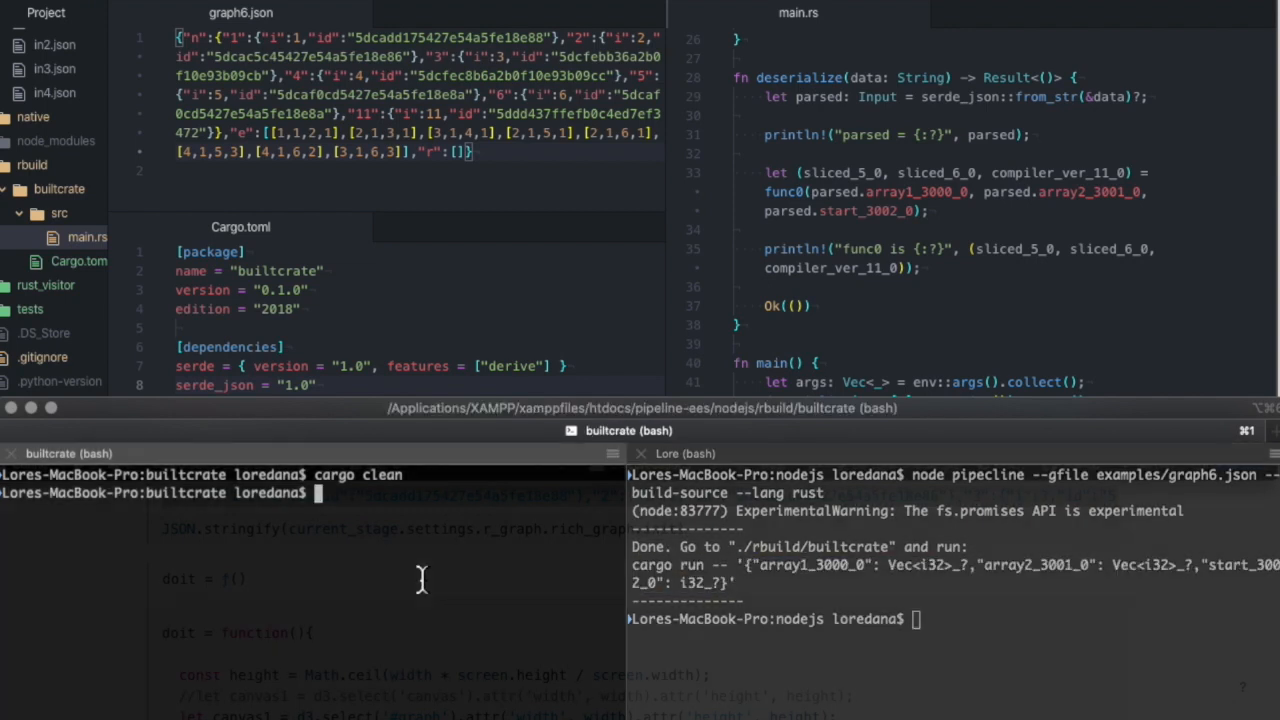
Run cargo run -- with JSON holding array1 [2, 78, 4, 1, 1008], array2 [99, 6, 3, 67, 9, 55] and start 0
type("cargo run -- '{\"array1_3000_0\": Vec<i32>_?,\"array2_3001_0\": Vec<i32>_?,\"start_3002_0\": i32_?}'")
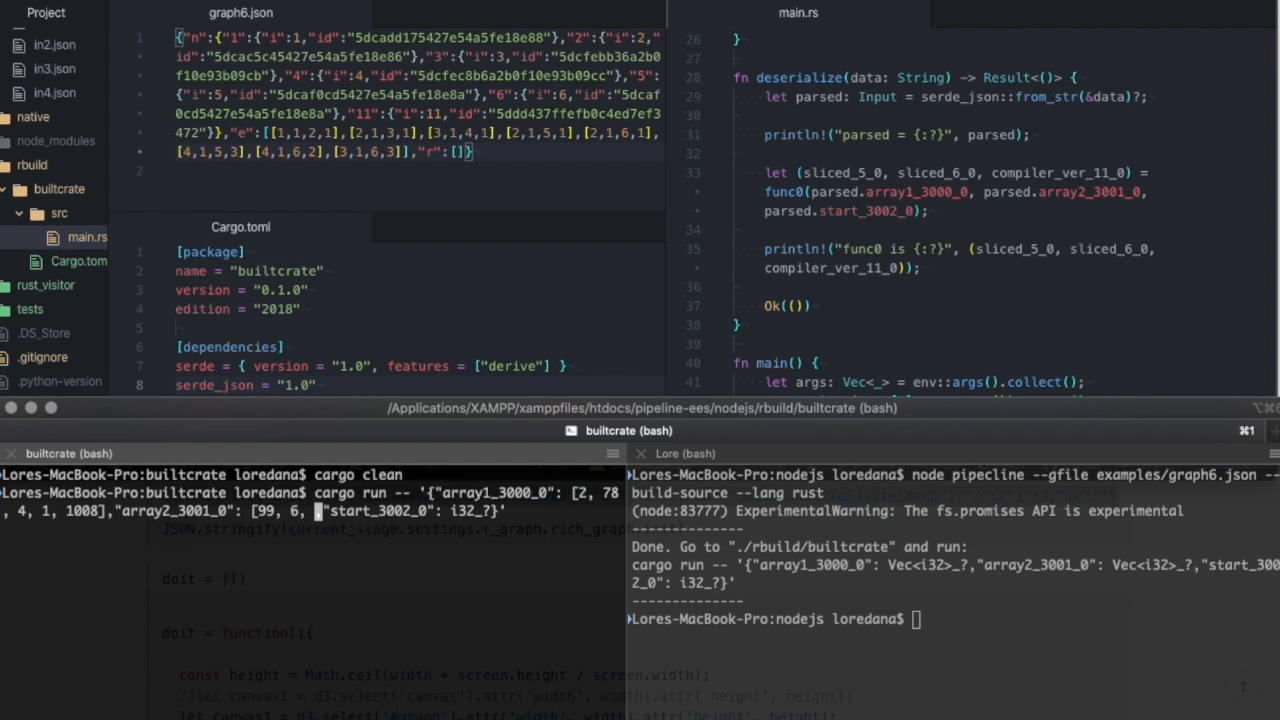
type("3, 67, 9,")
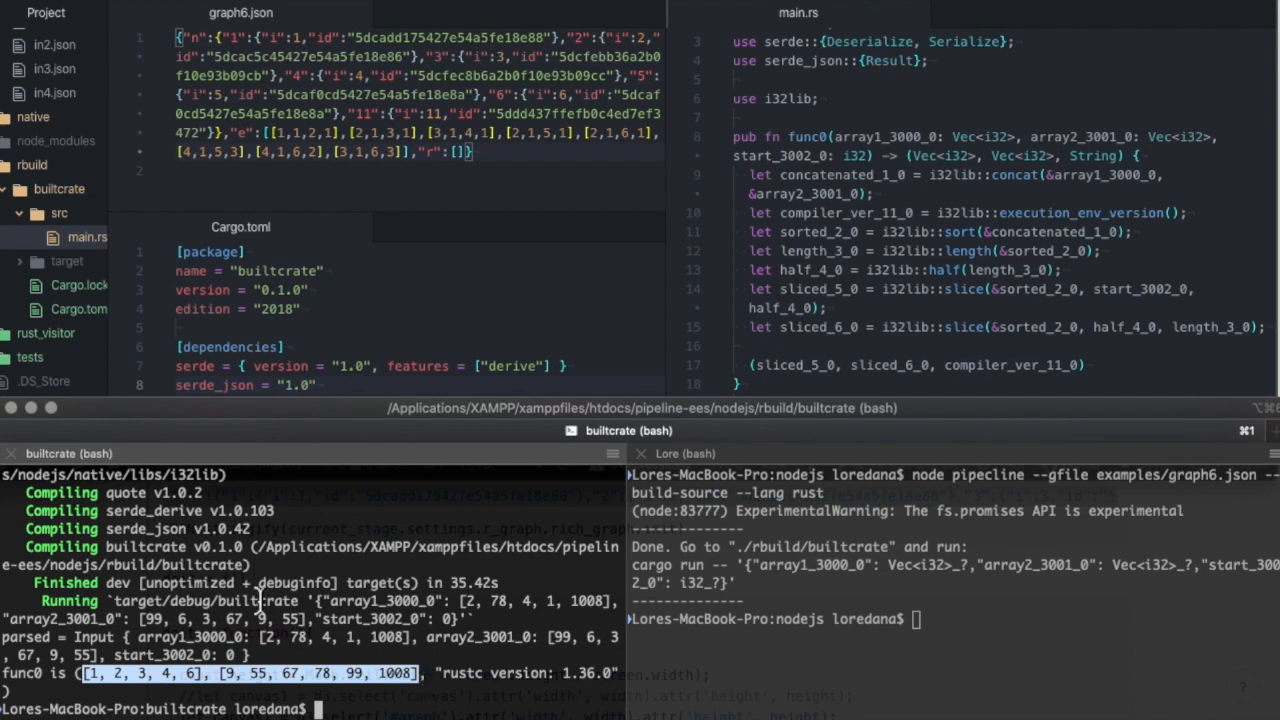
Highlight func0's two sorted slice results and the printed rustc version 1.36.0
left_click_drag(262, 636, 412, 636)
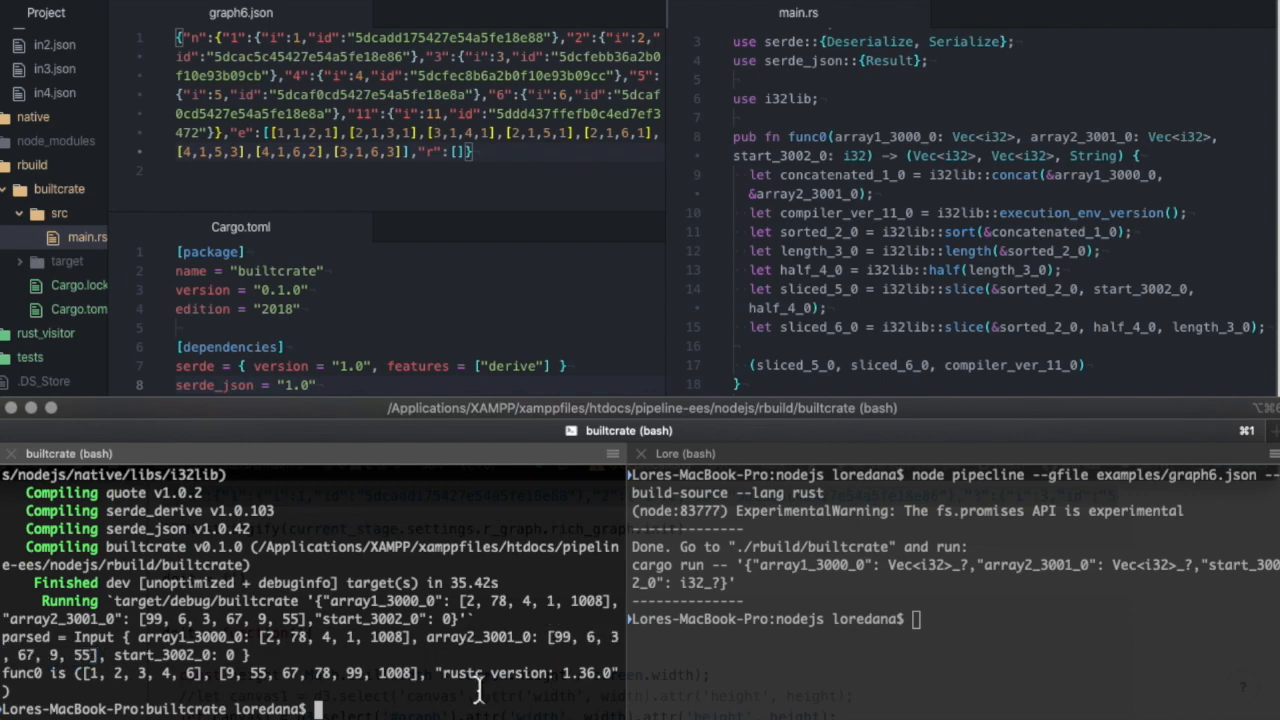
left_click_drag(432, 672, 612, 672)
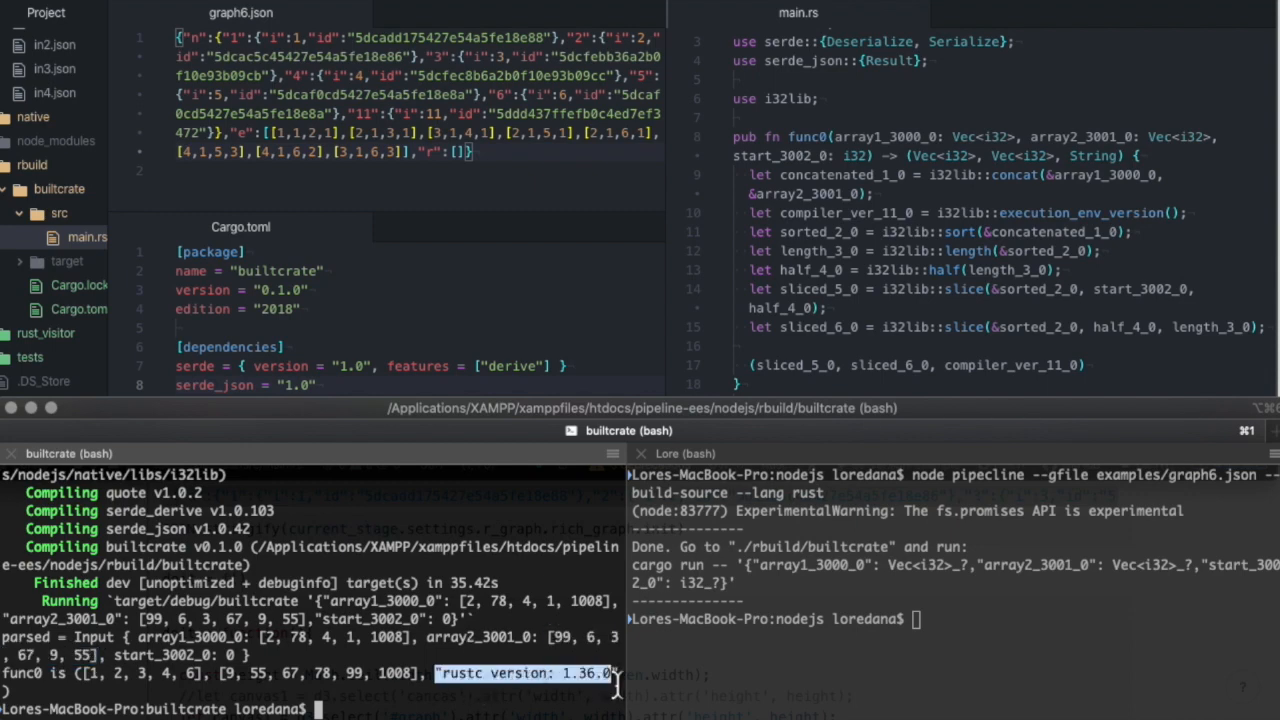